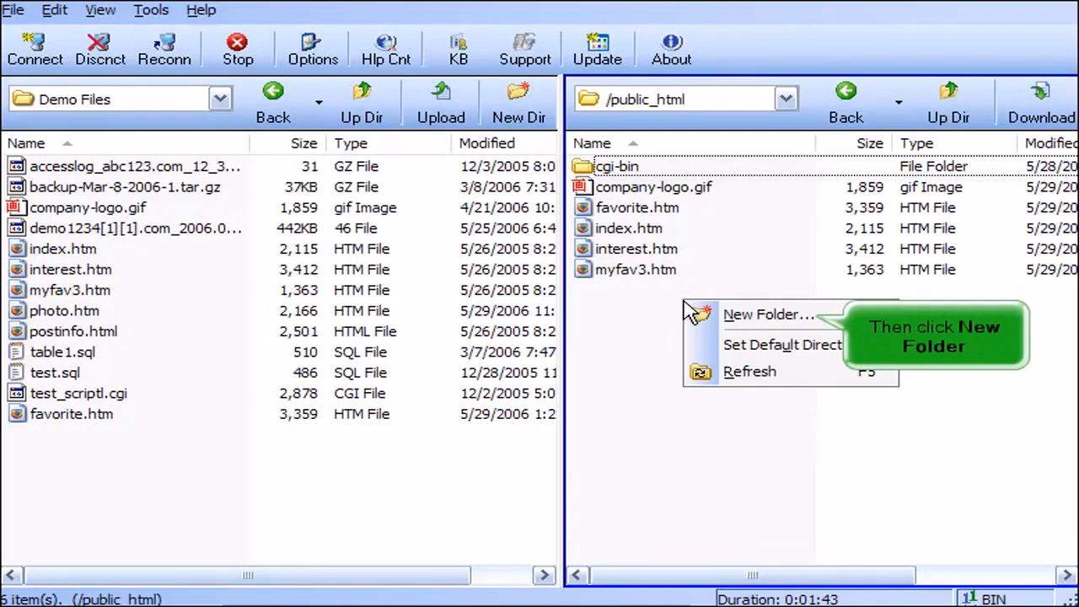
{"action": "mouse_move", "coordinate": [762, 314]}
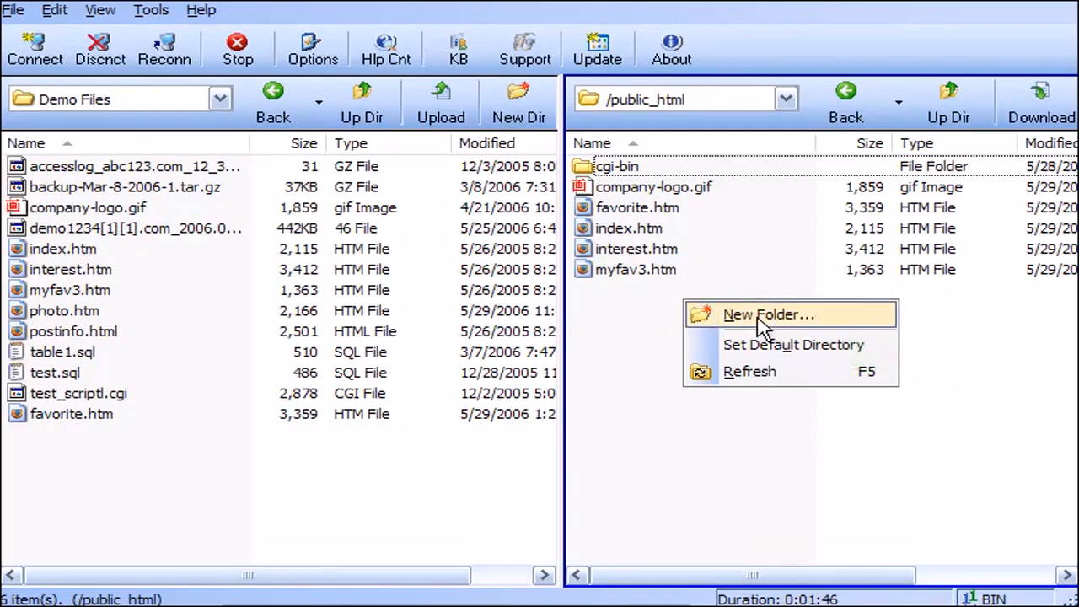
- Create a new folder named 'Test Folder' in the remote /public_html directory
{"action": "left_click", "coordinate": [769, 313]}
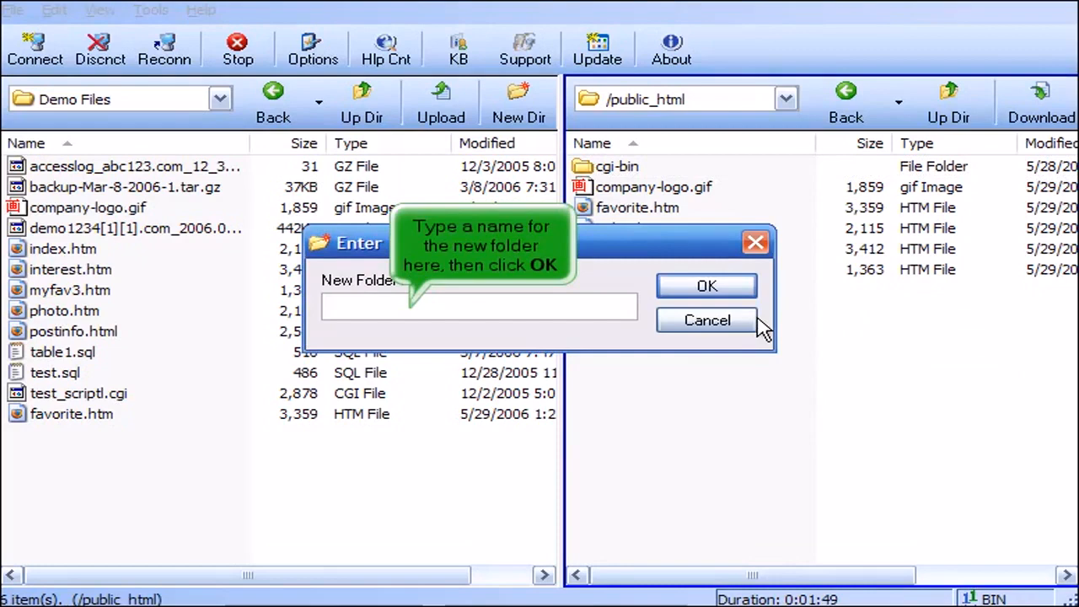
{"action": "type", "text": "T"}
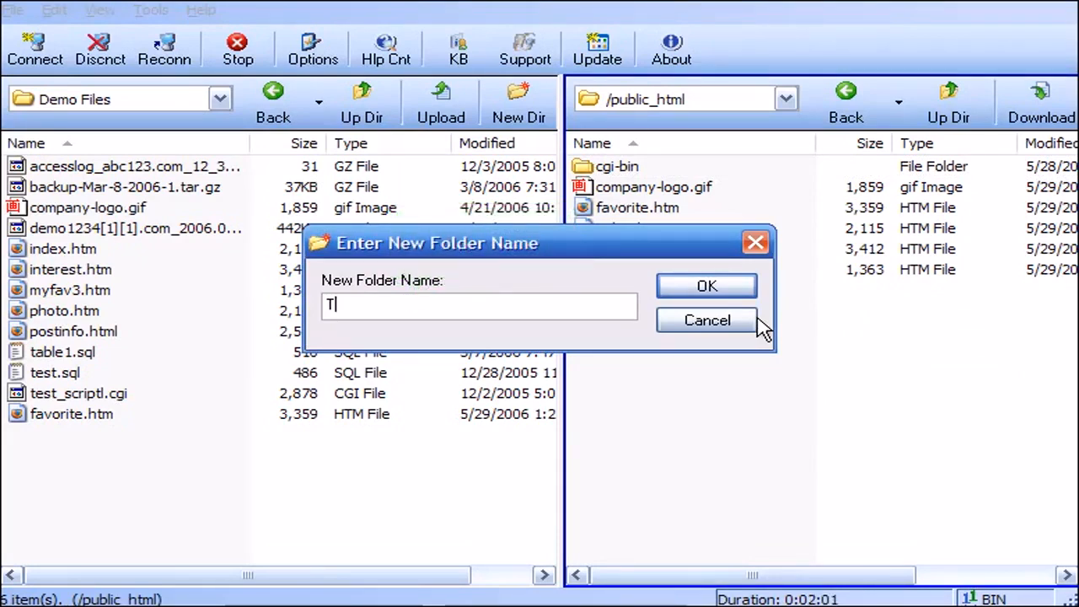
{"action": "type", "text": "est Folder"}
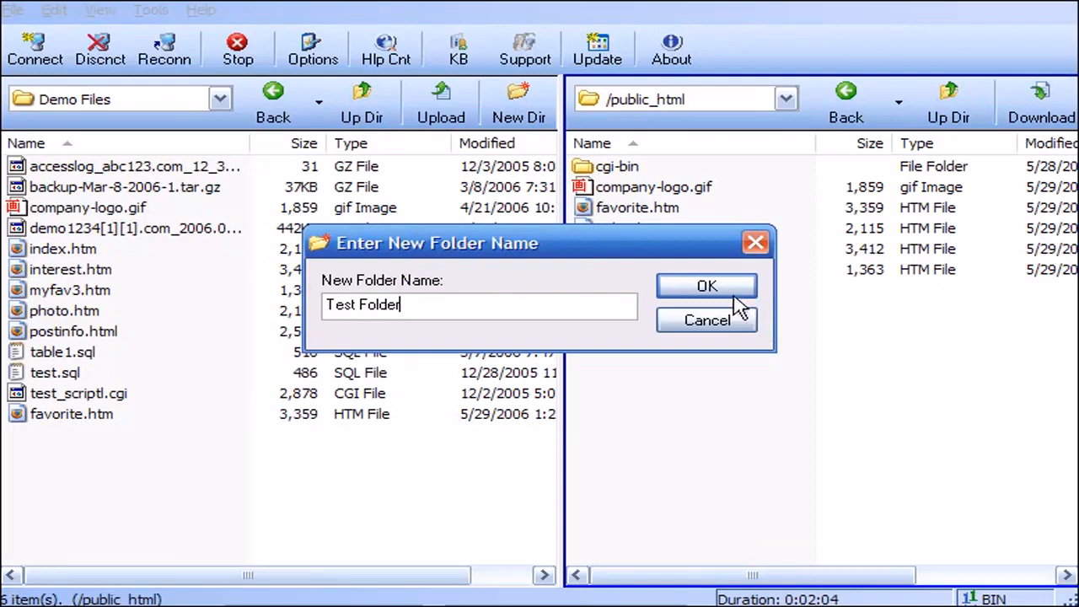
{"action": "left_click", "coordinate": [707, 287]}
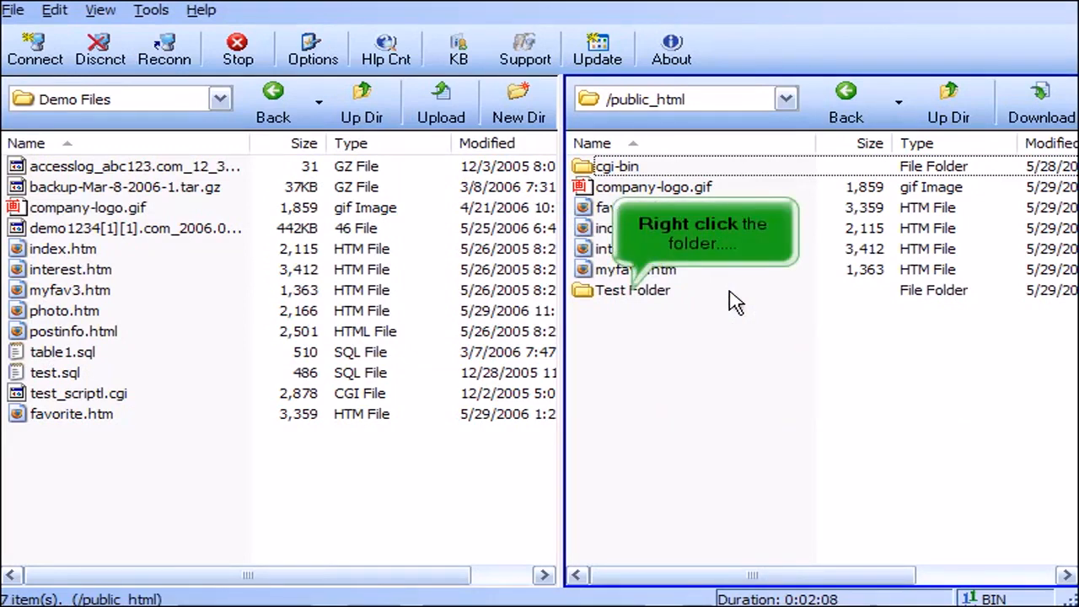
- Rename the remote 'Test Folder' to 'Testing' via its context menu
{"action": "right_click", "coordinate": [633, 290]}
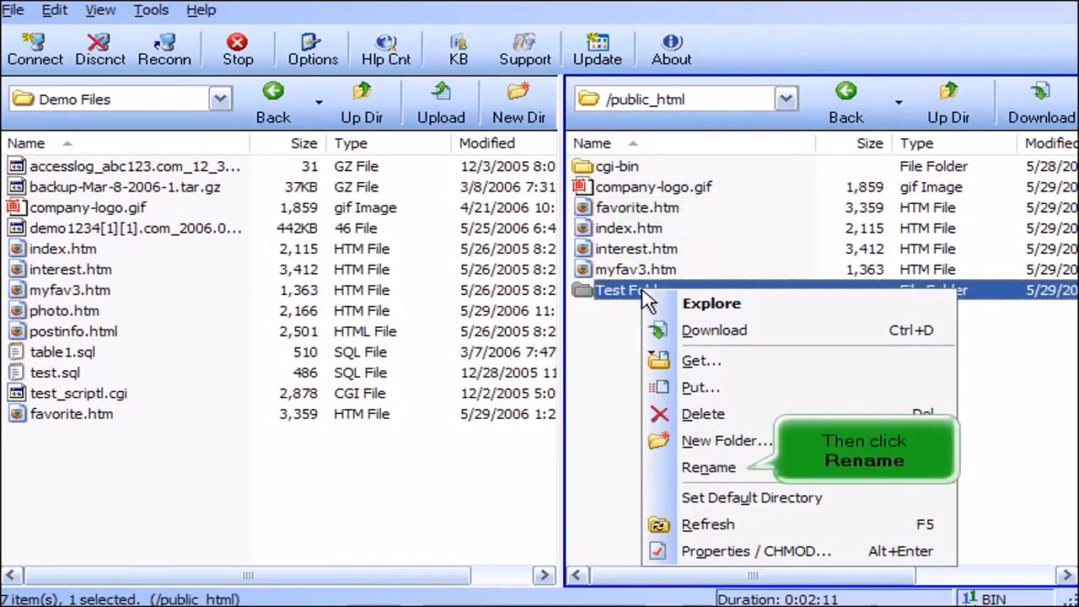
{"action": "mouse_move", "coordinate": [700, 422]}
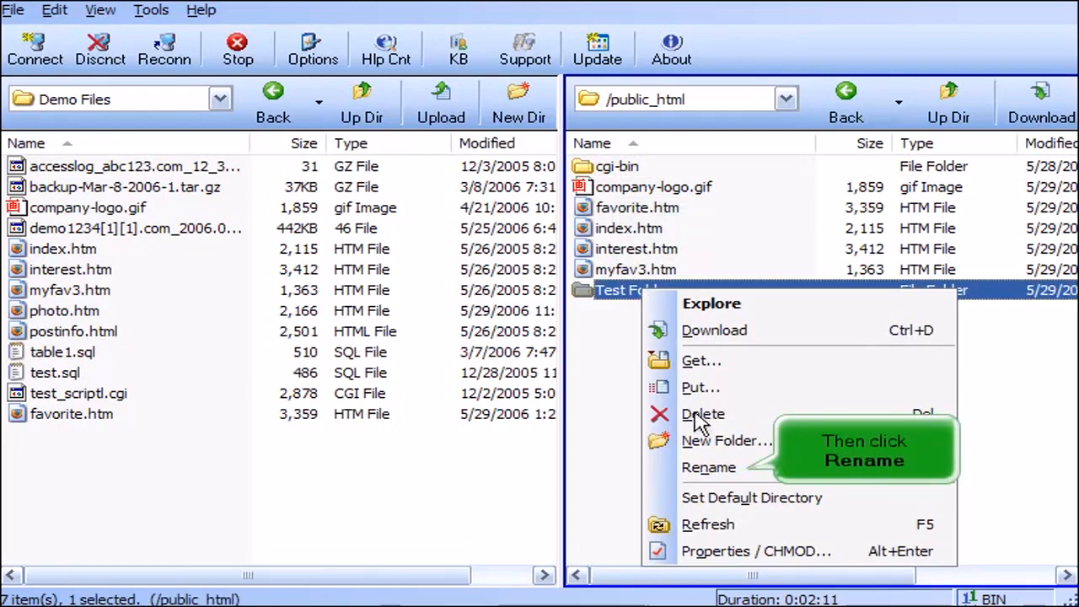
{"action": "left_click", "coordinate": [708, 467]}
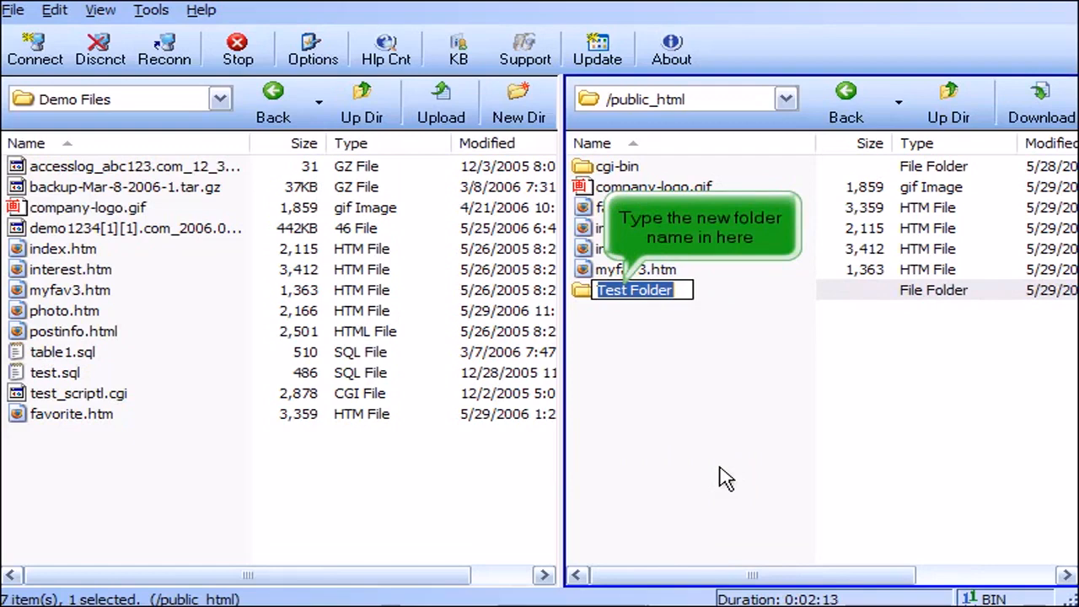
{"action": "type", "text": "Testing"}
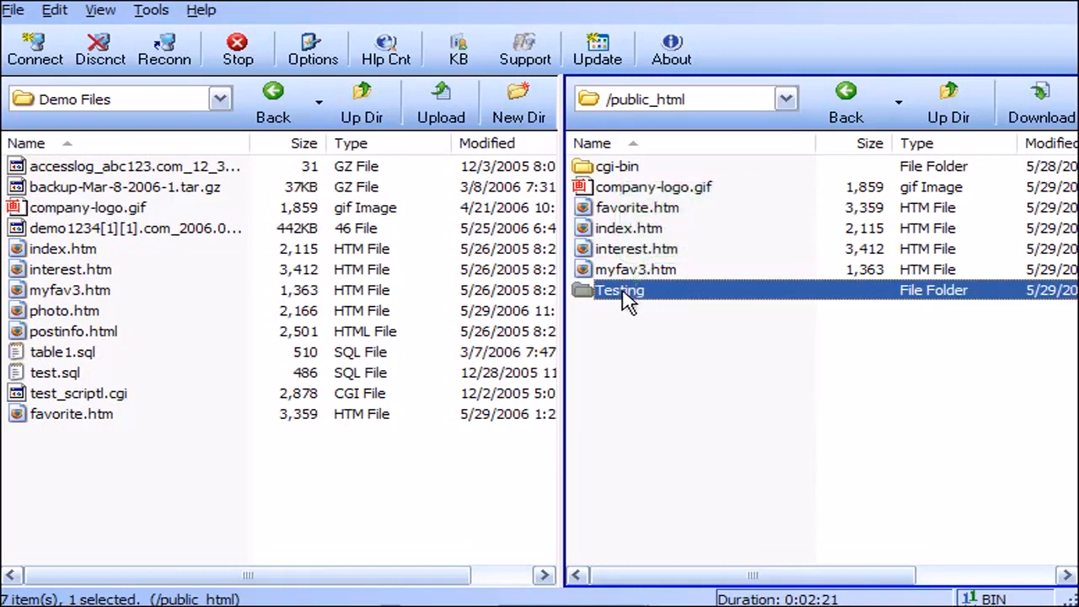
- Delete the 'Testing' folder and all its contents from /public_html, confirming the prompt
{"action": "right_click", "coordinate": [621, 290]}
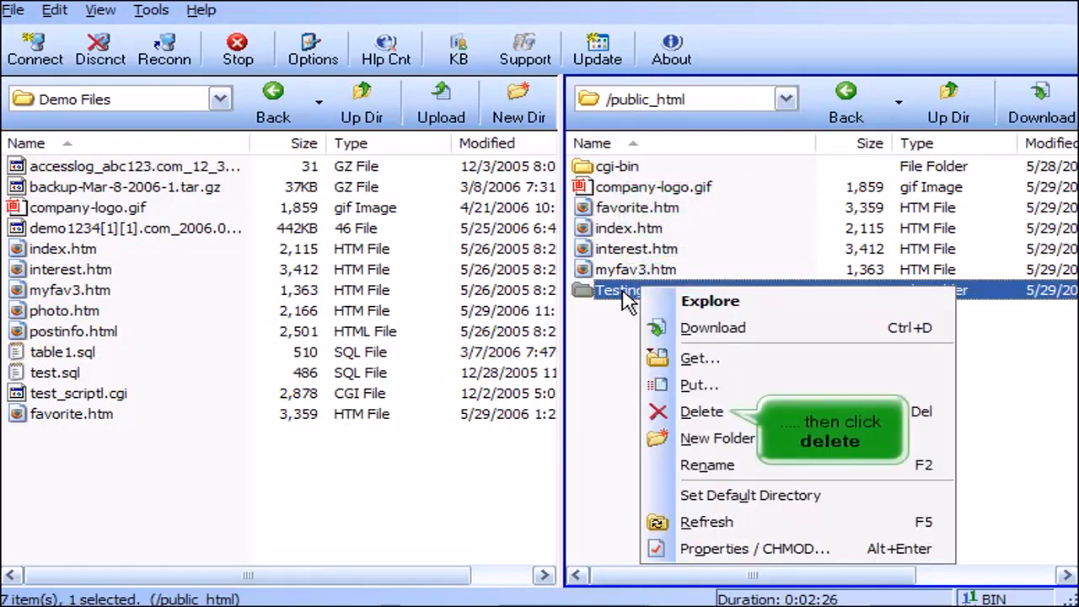
{"action": "left_click", "coordinate": [702, 411]}
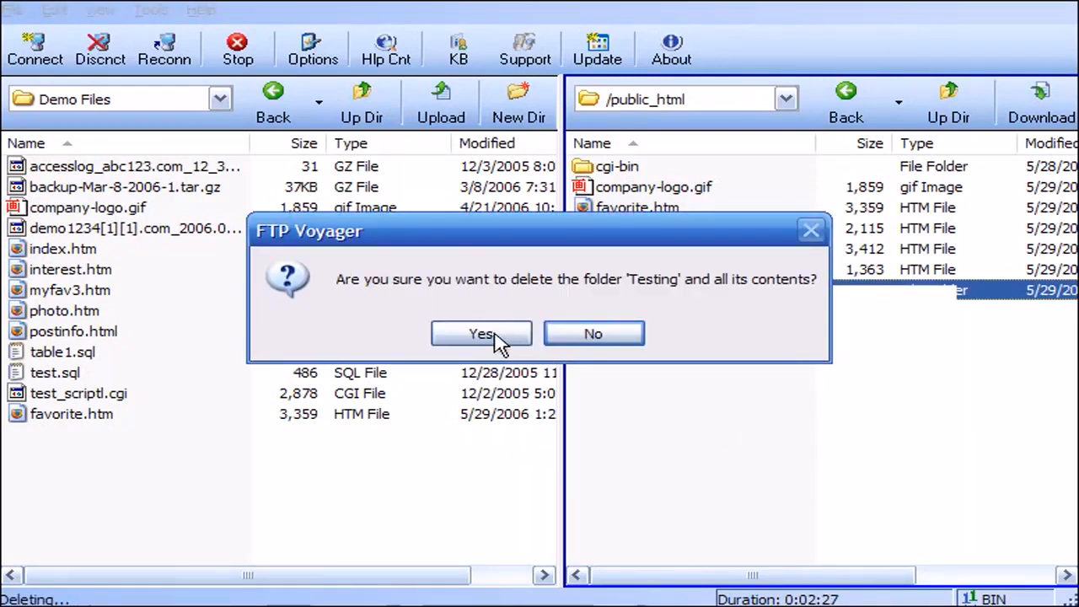
{"action": "left_click", "coordinate": [481, 334]}
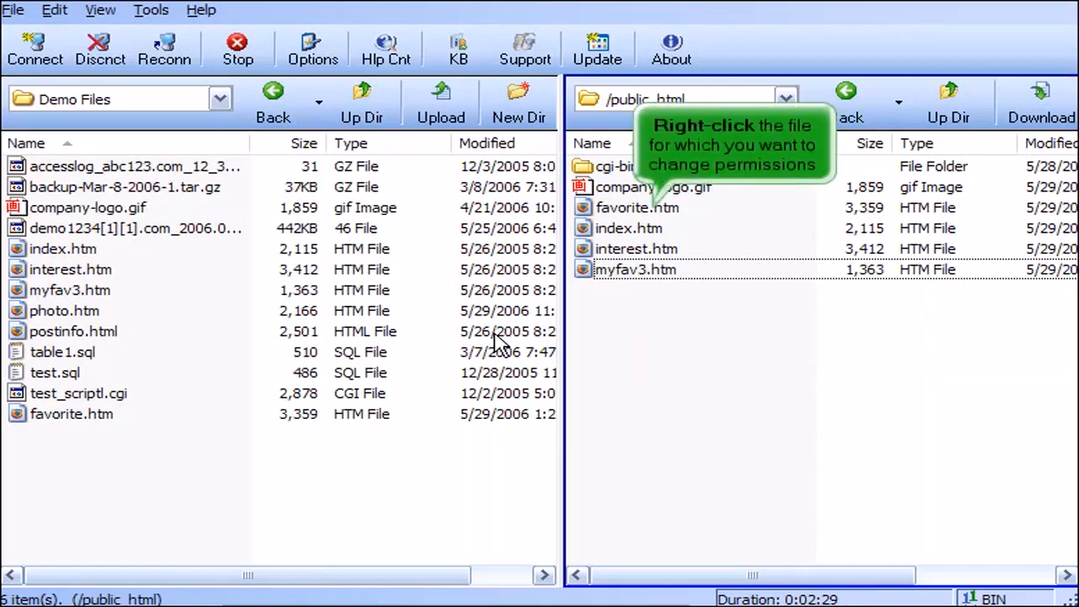
- Grant owner execute, group write and others execute on favorite.htm to reach 777, and apply it
{"action": "right_click", "coordinate": [637, 207]}
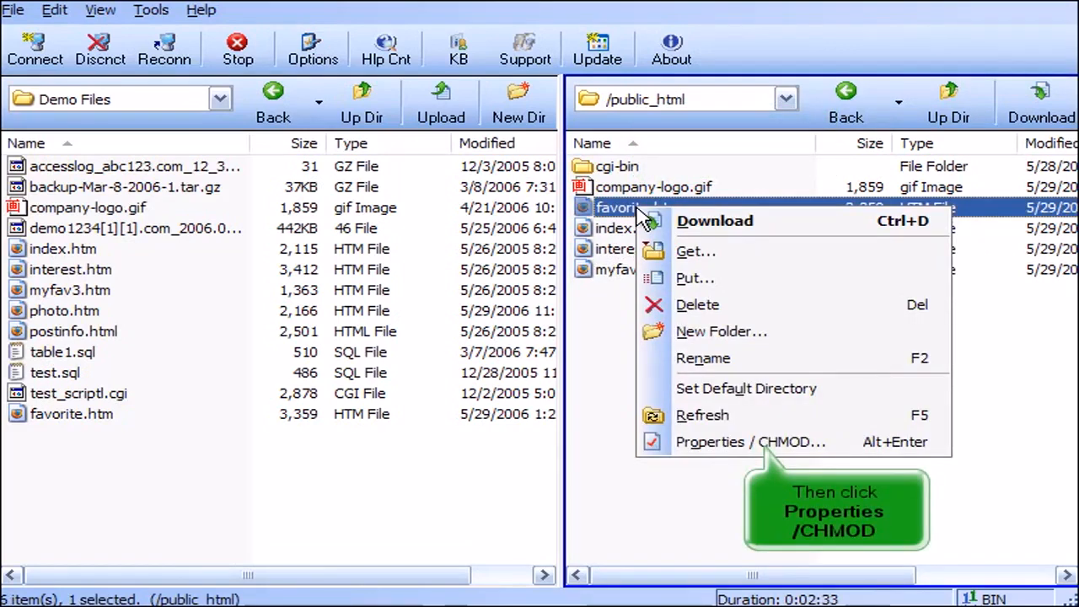
{"action": "mouse_move", "coordinate": [739, 452]}
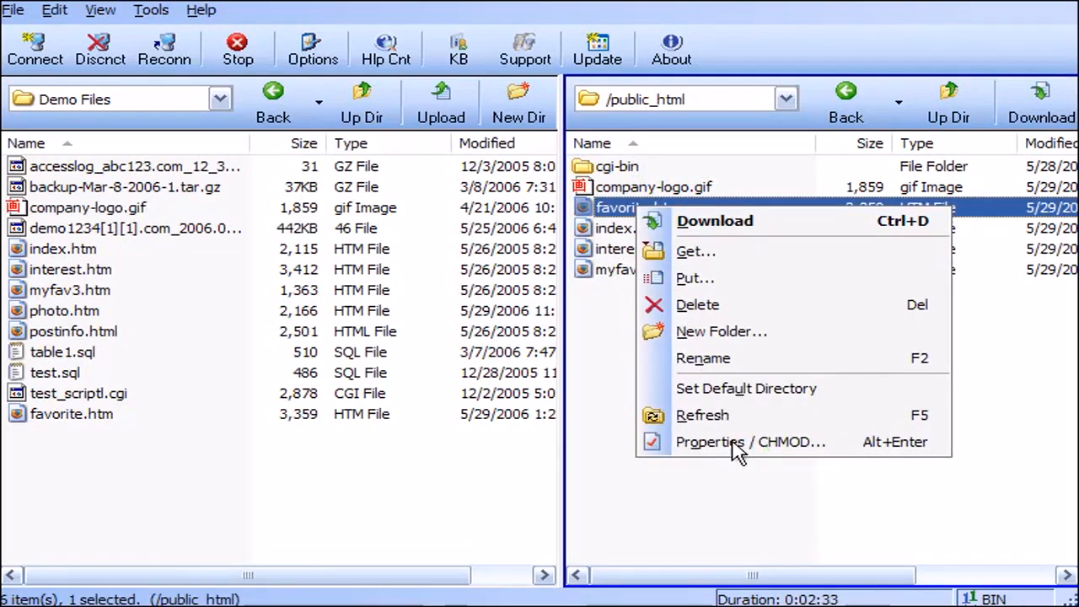
{"action": "left_click", "coordinate": [751, 442]}
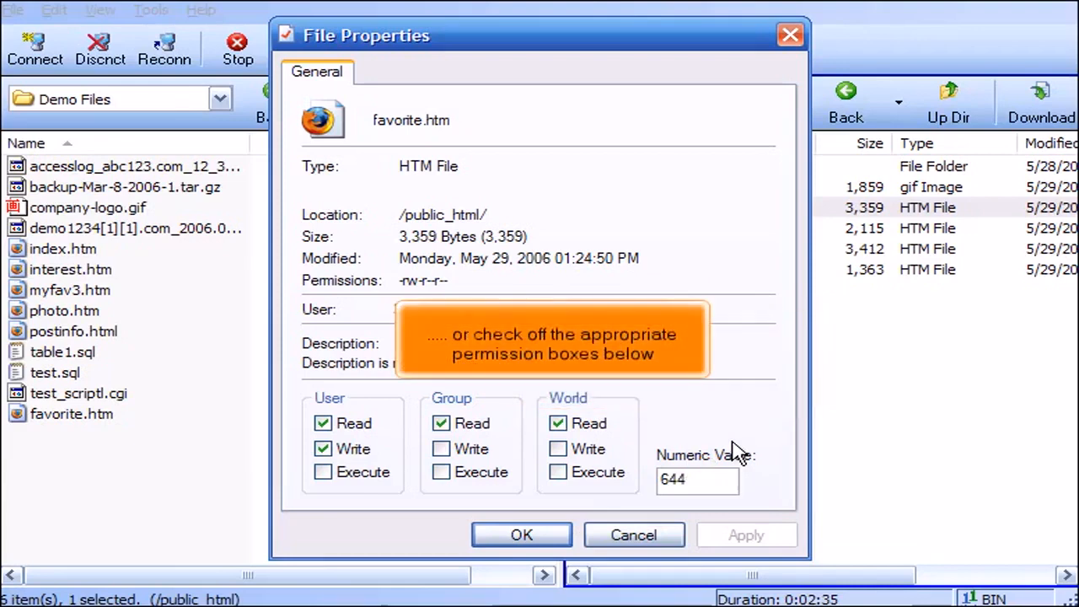
{"action": "left_click", "coordinate": [324, 472]}
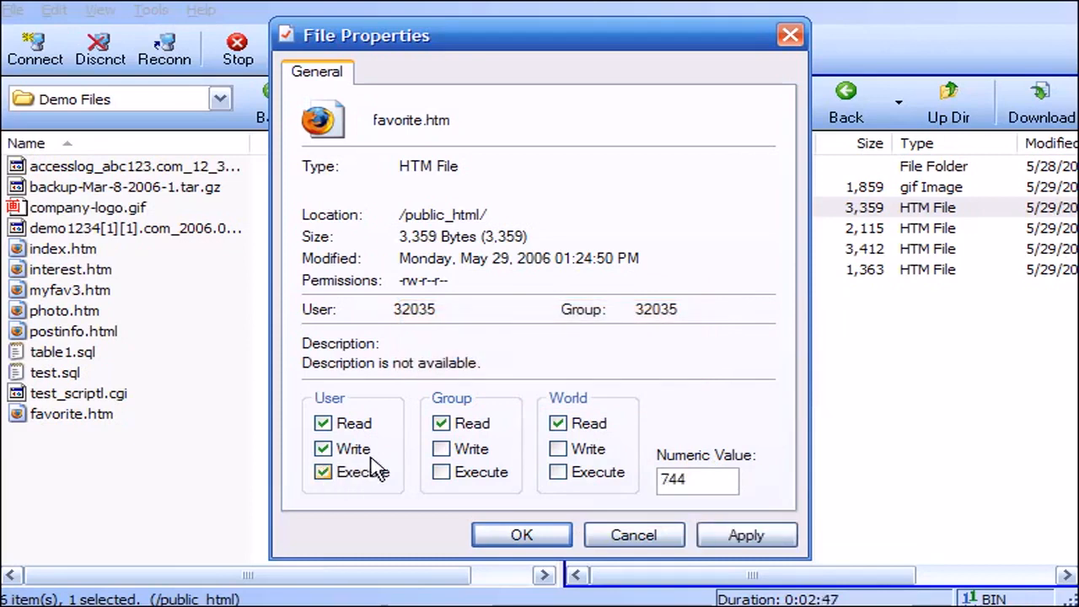
{"action": "left_click", "coordinate": [442, 448]}
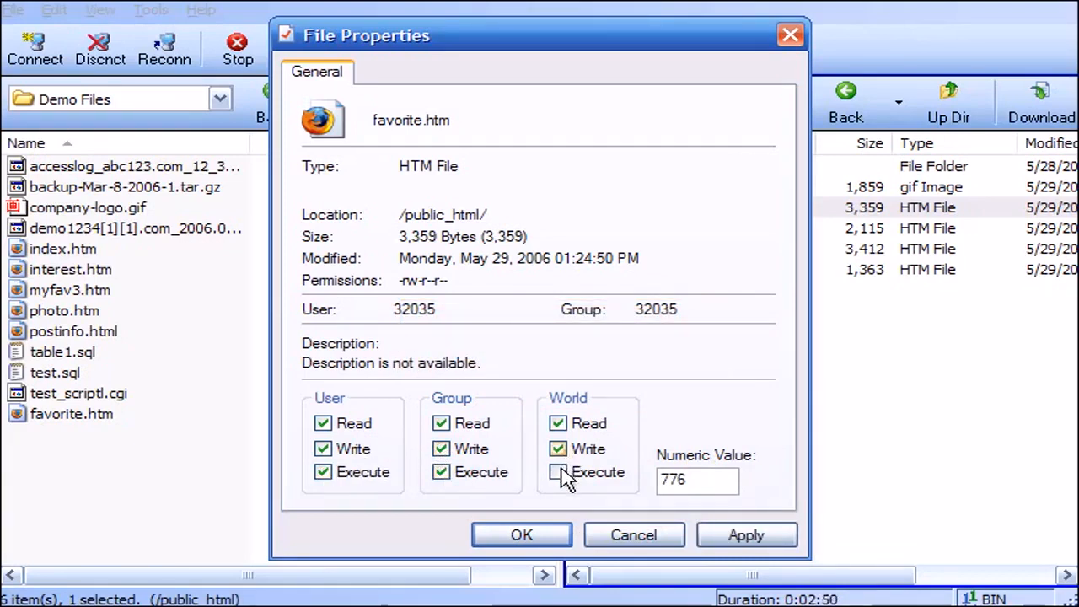
{"action": "left_click", "coordinate": [556, 472]}
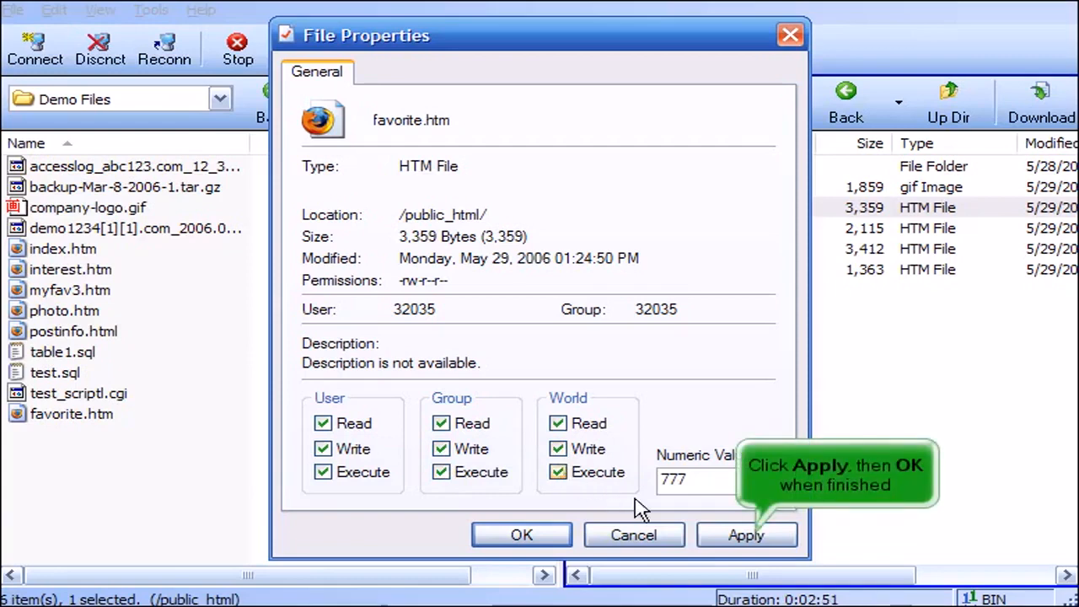
{"action": "left_click", "coordinate": [746, 535]}
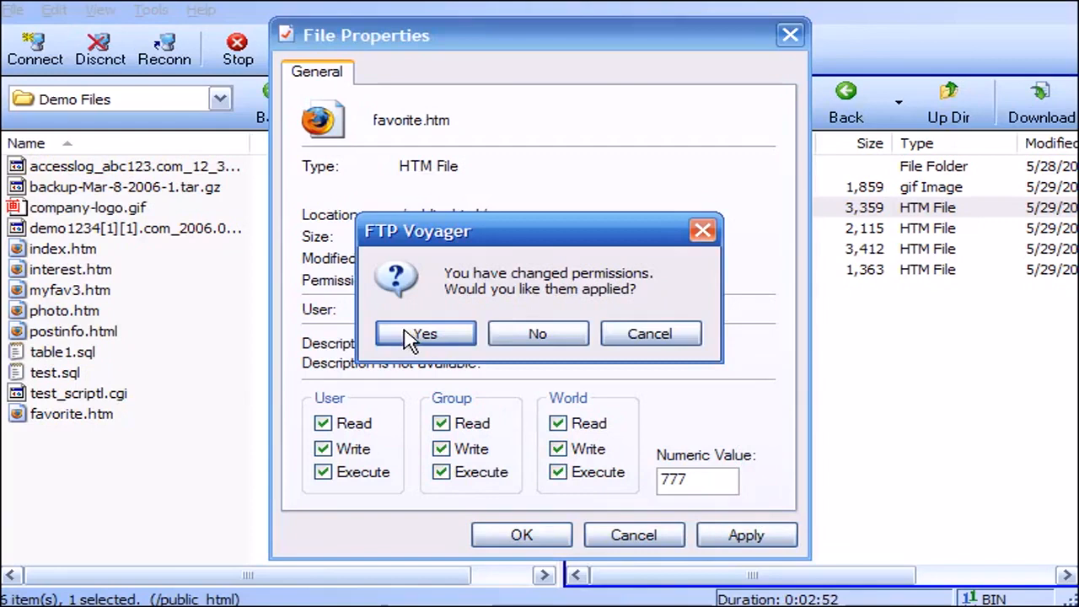
{"action": "left_click", "coordinate": [425, 334]}
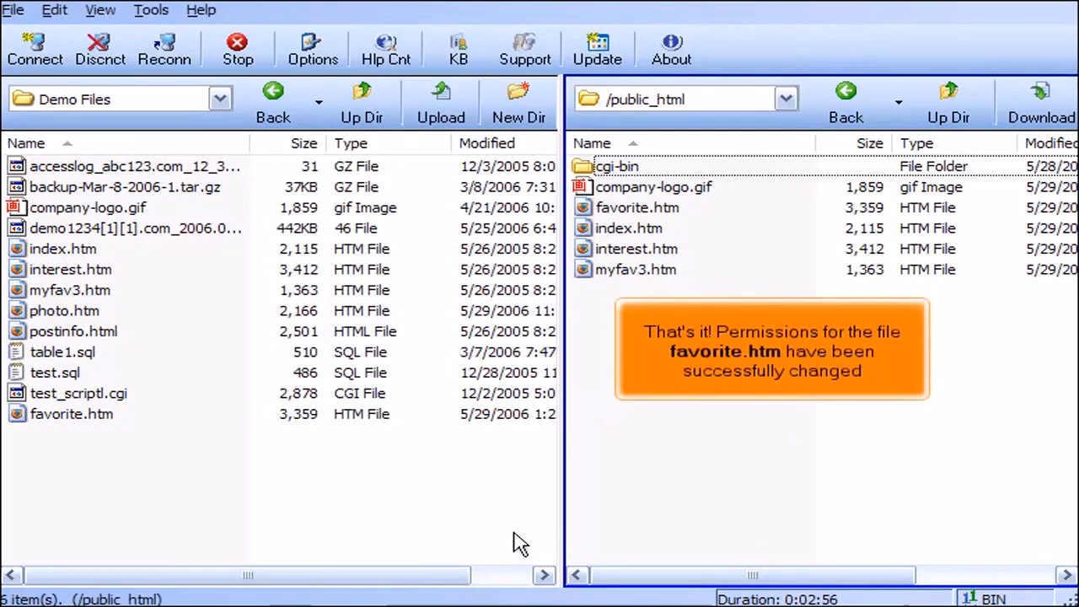